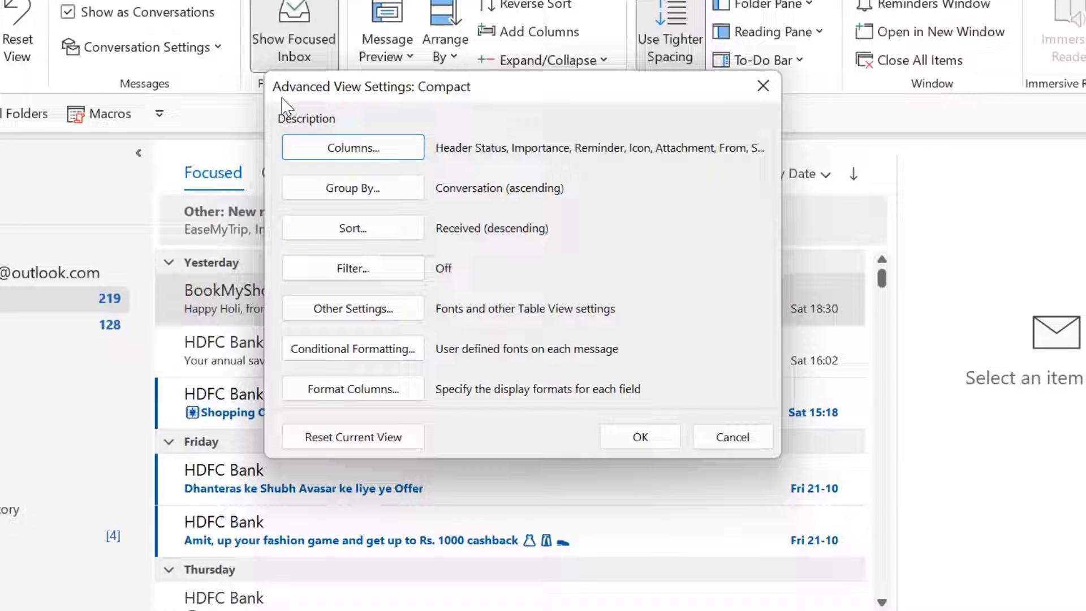
mouse_move(498, 99)
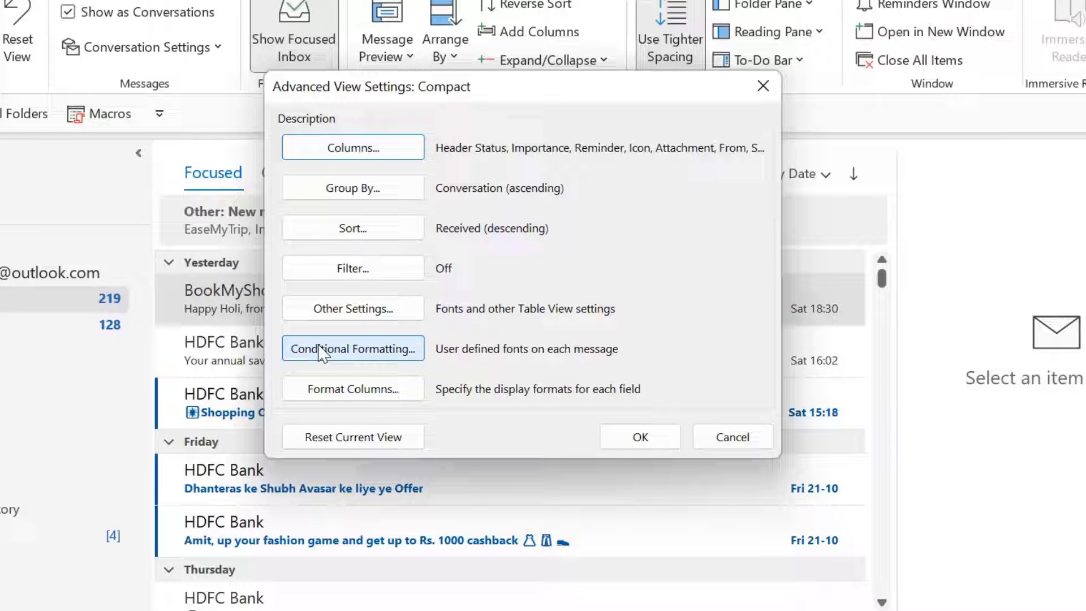
- Show the Compact view's conditional formatting rules list from Advanced View Settings
left_click(353, 349)
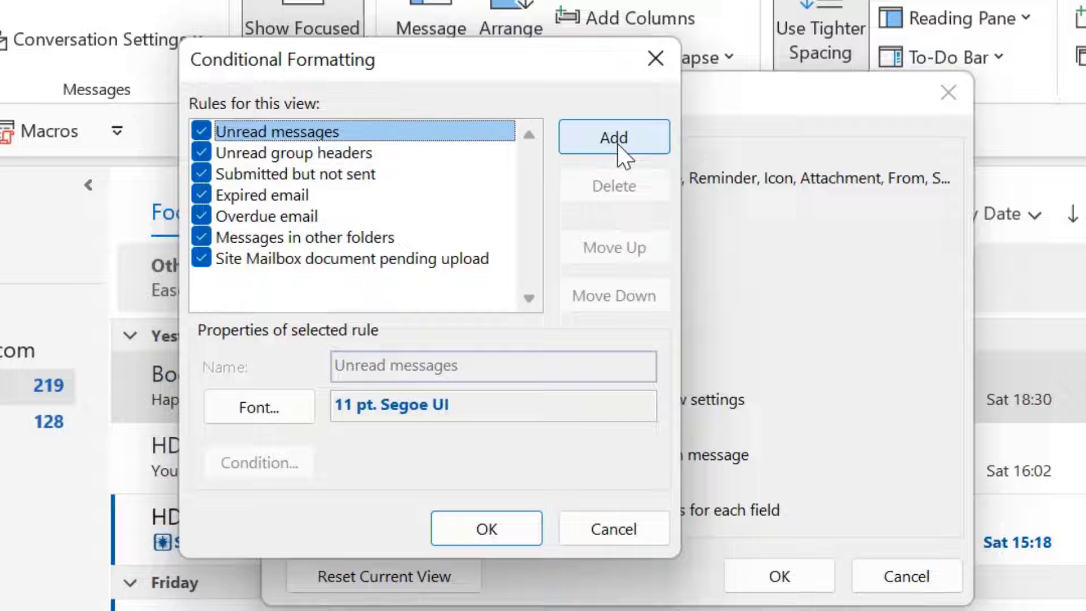
- Add a new conditional formatting rule and name it 'Hightlight'
left_click(613, 137)
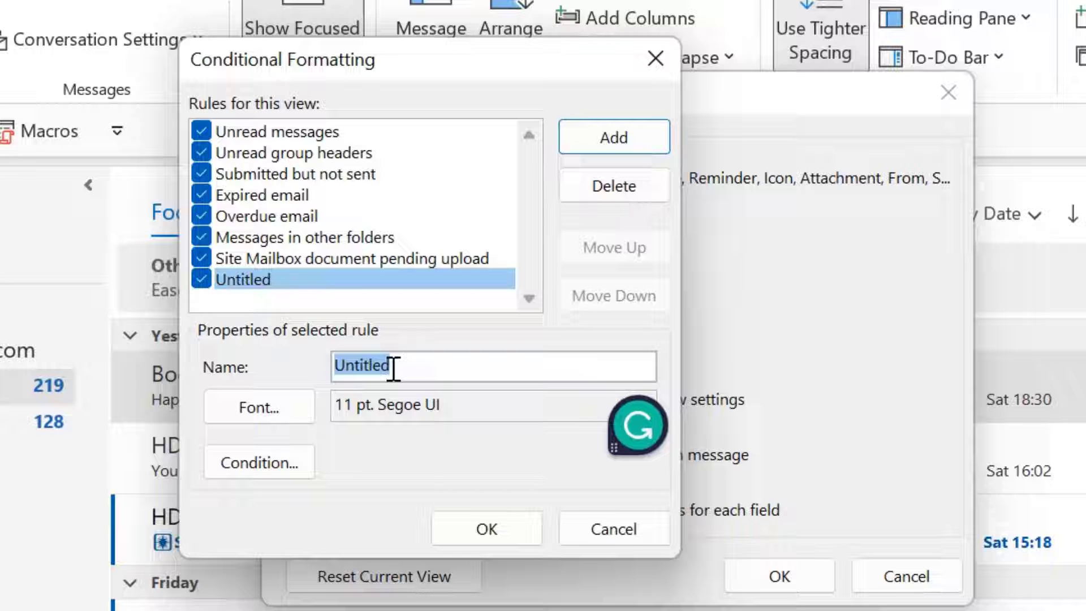
type("Hightlight")
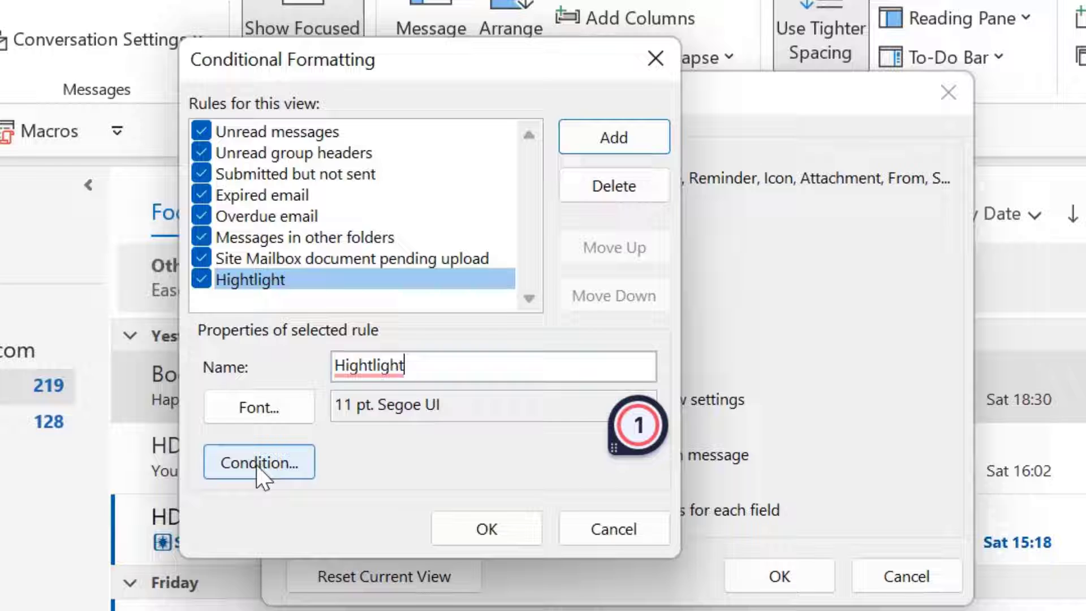
- Begin the rule's condition with an Importance criterion from the frequently-used fields
left_click(258, 461)
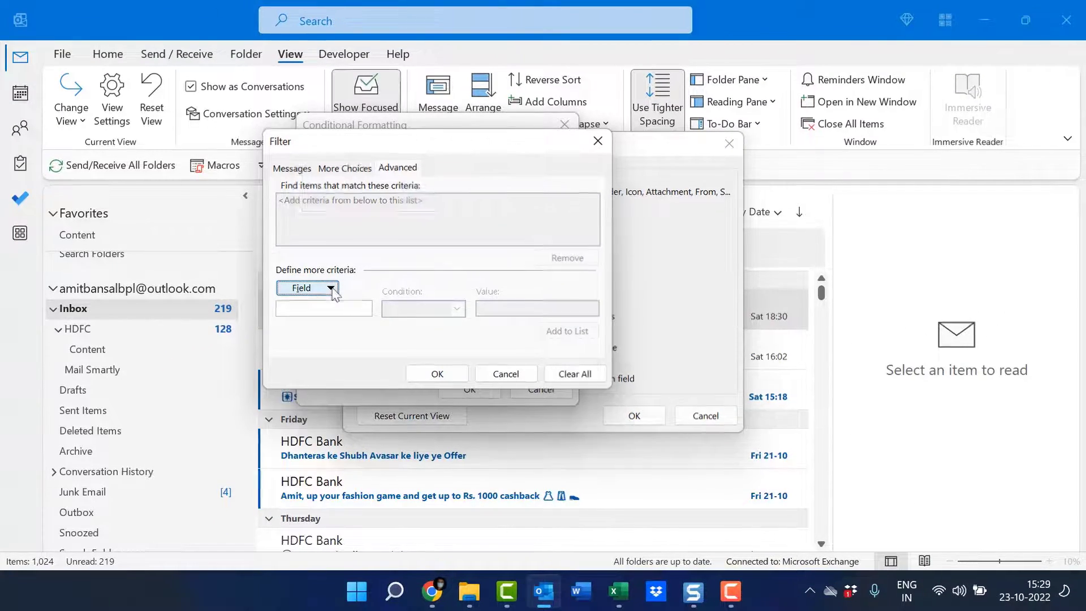
left_click(331, 287)
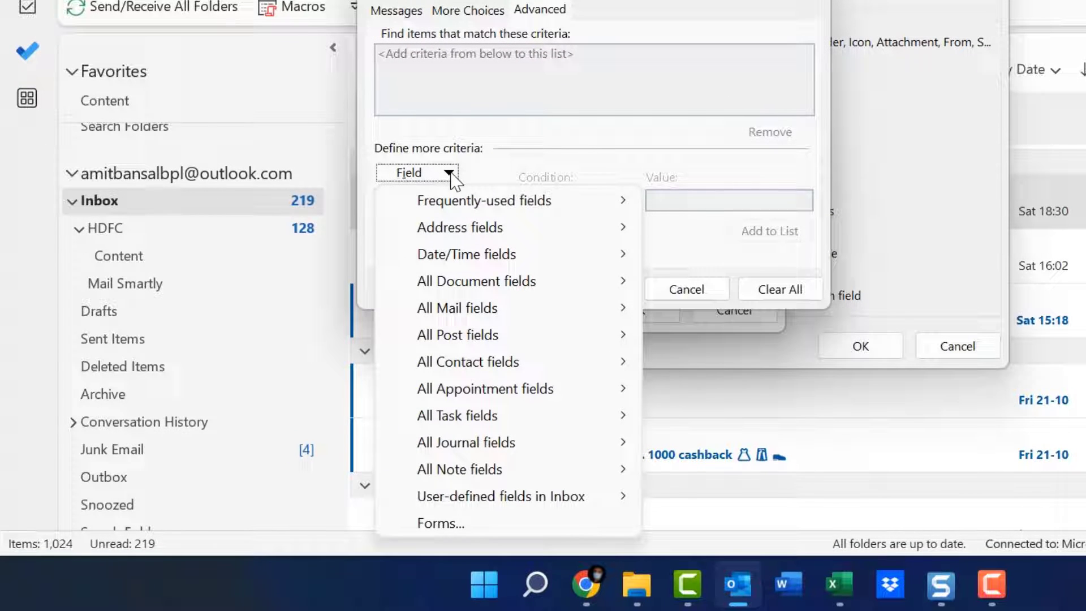
mouse_move(499, 548)
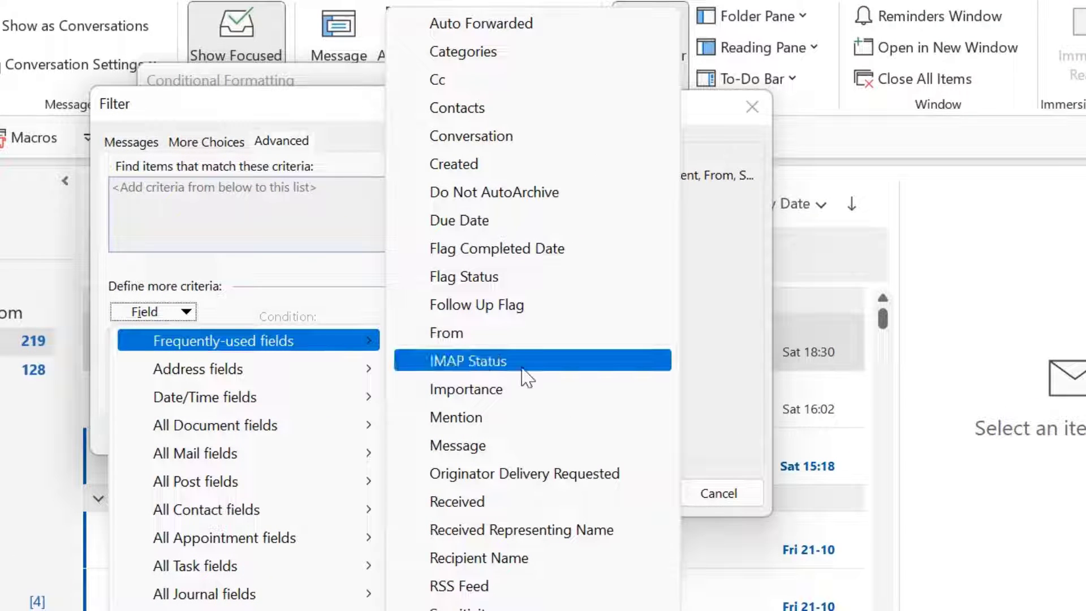
mouse_move(597, 286)
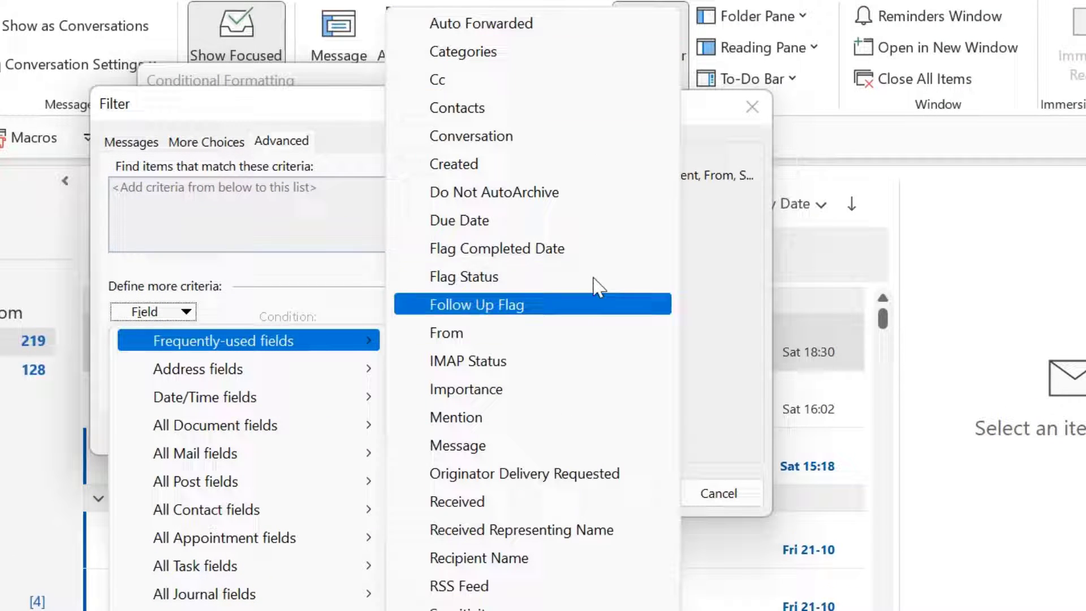
mouse_move(492, 388)
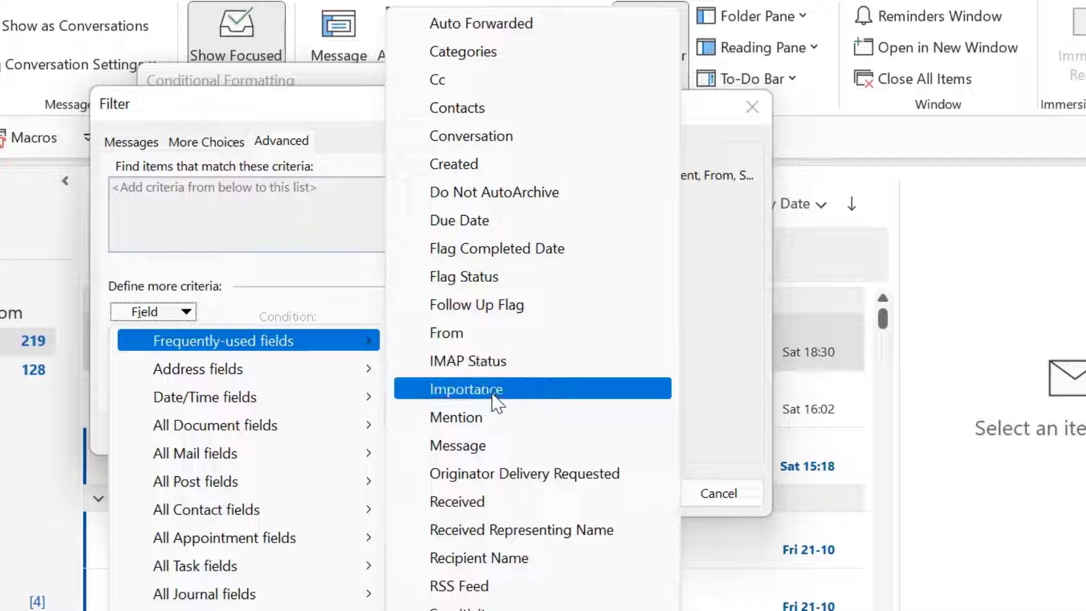
left_click(467, 388)
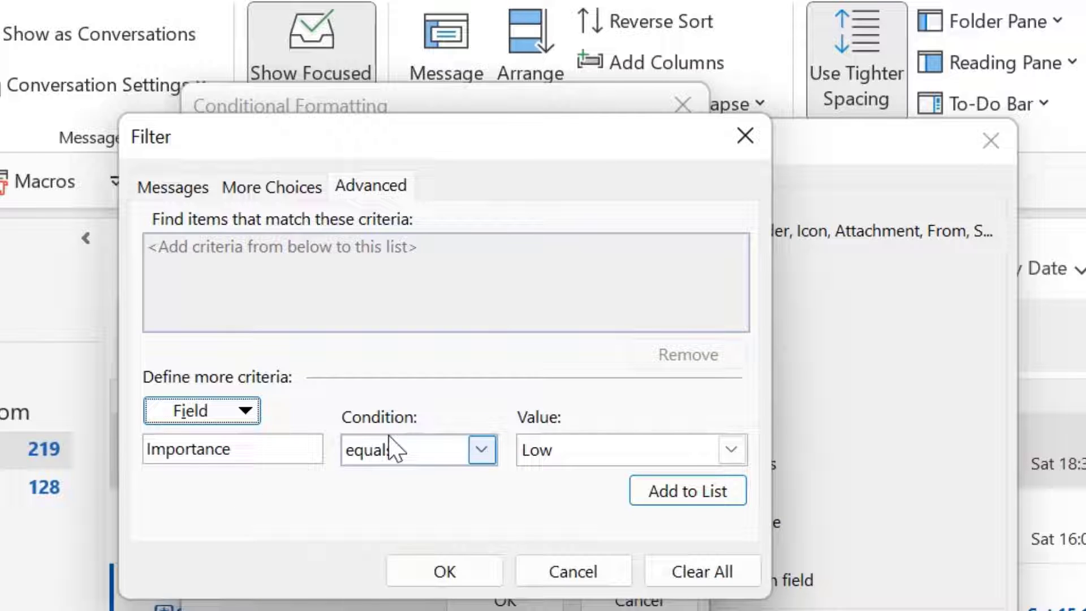
- Make the condition Importance equals High, add it to the criteria list and confirm
left_click(481, 449)
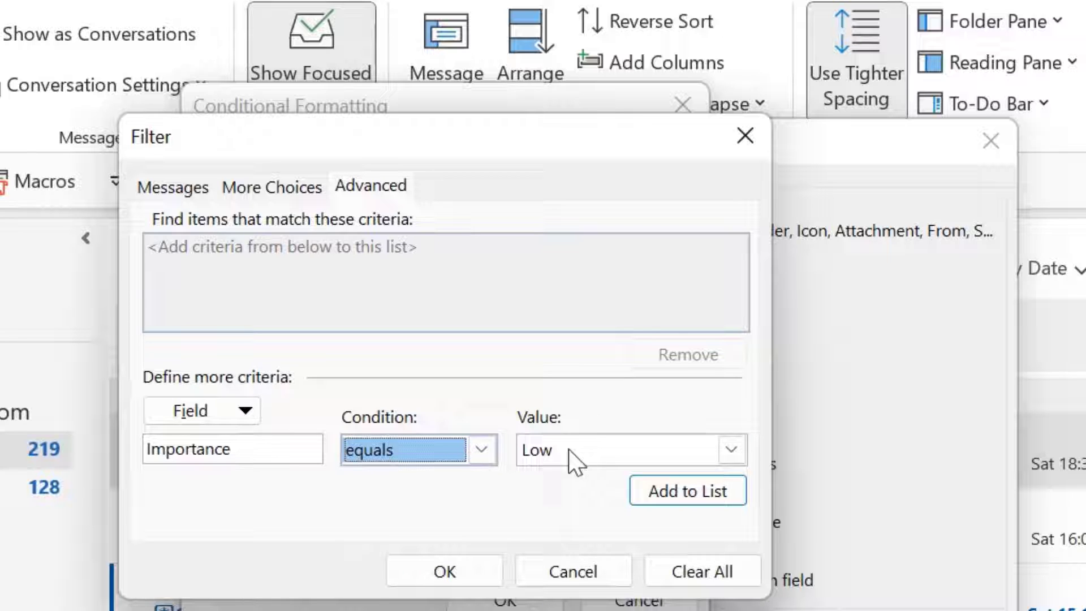
left_click(623, 449)
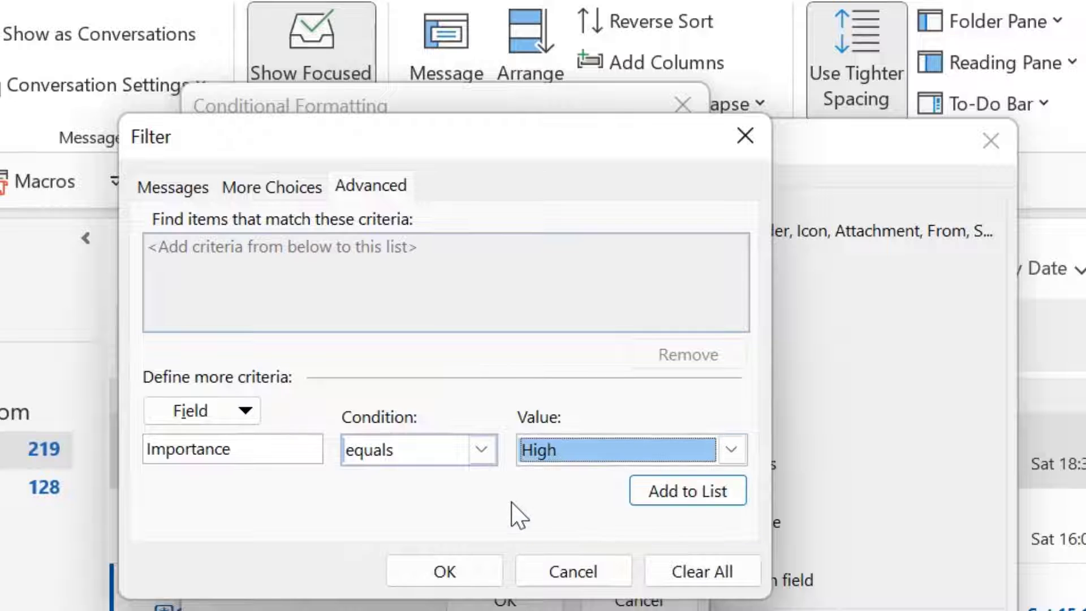
left_click(686, 490)
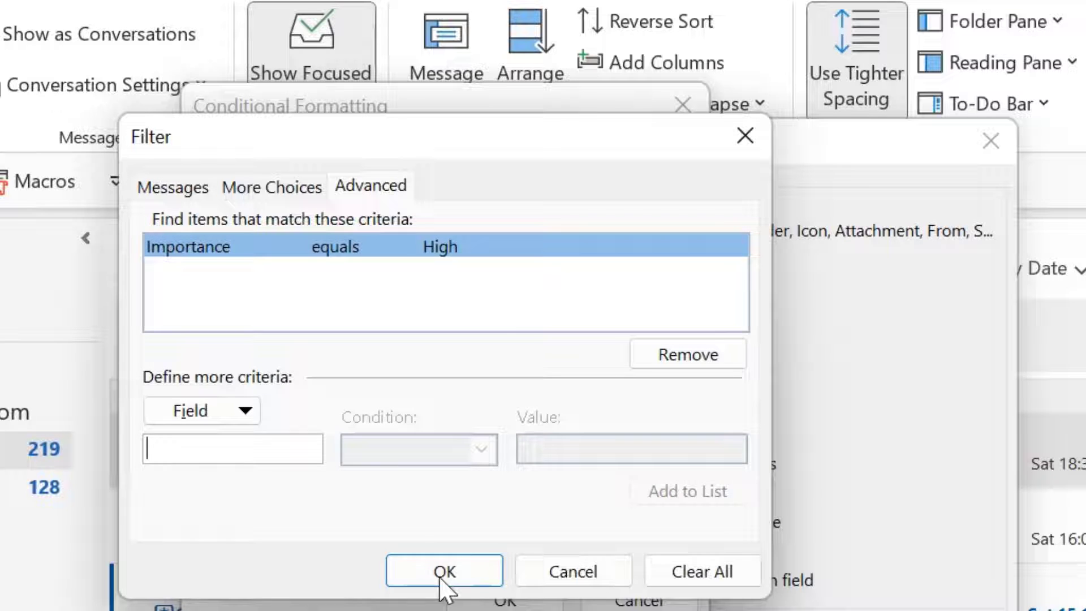
left_click(443, 570)
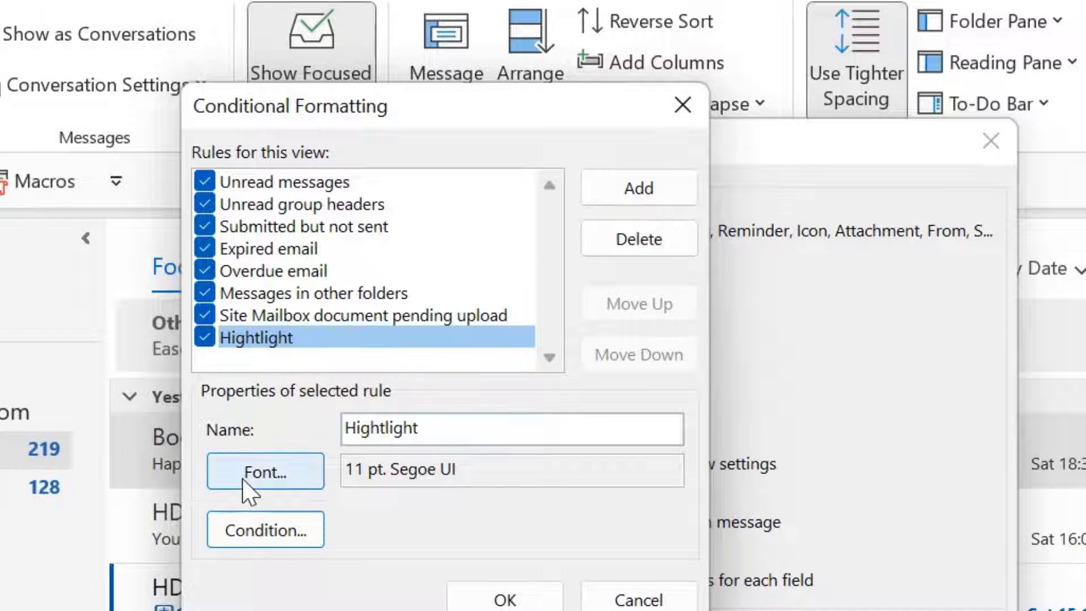
- Set the Hightlight rule's font color to Red and close the rules dialog
left_click(265, 471)
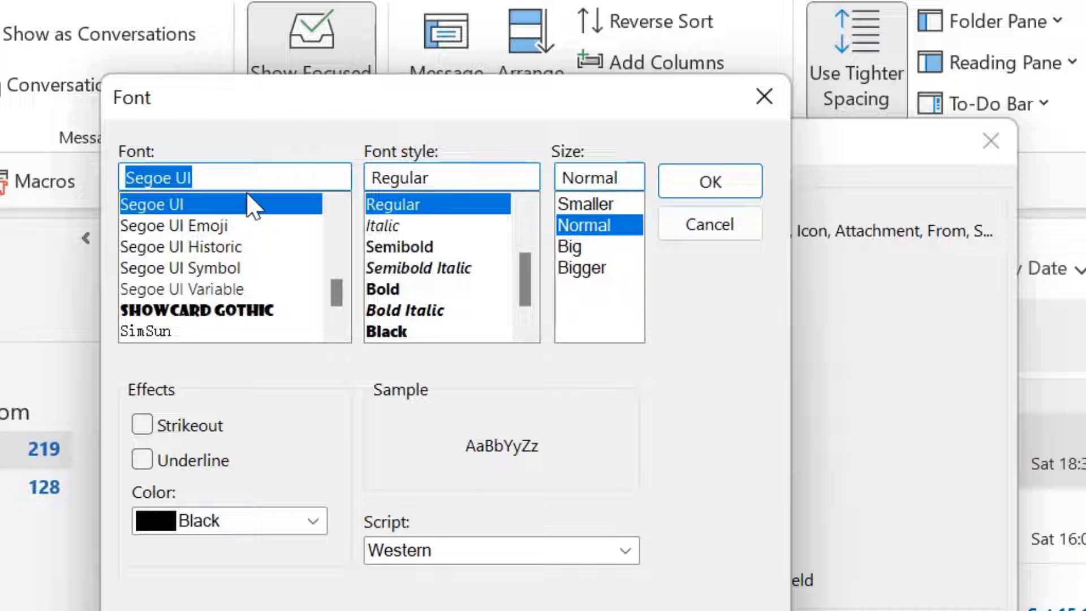
scroll("down", 3)
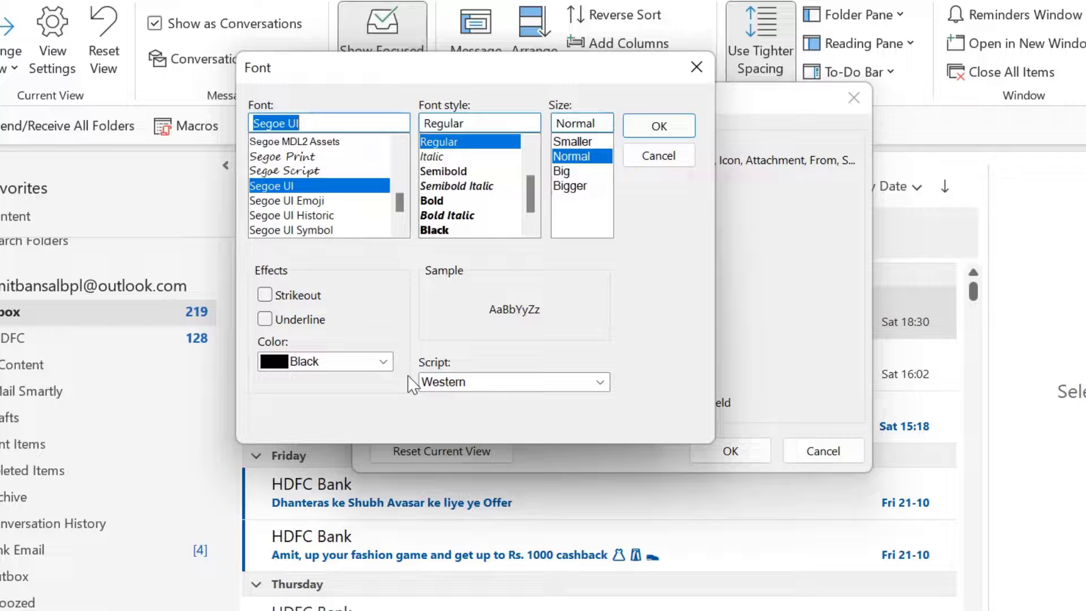
mouse_move(327, 345)
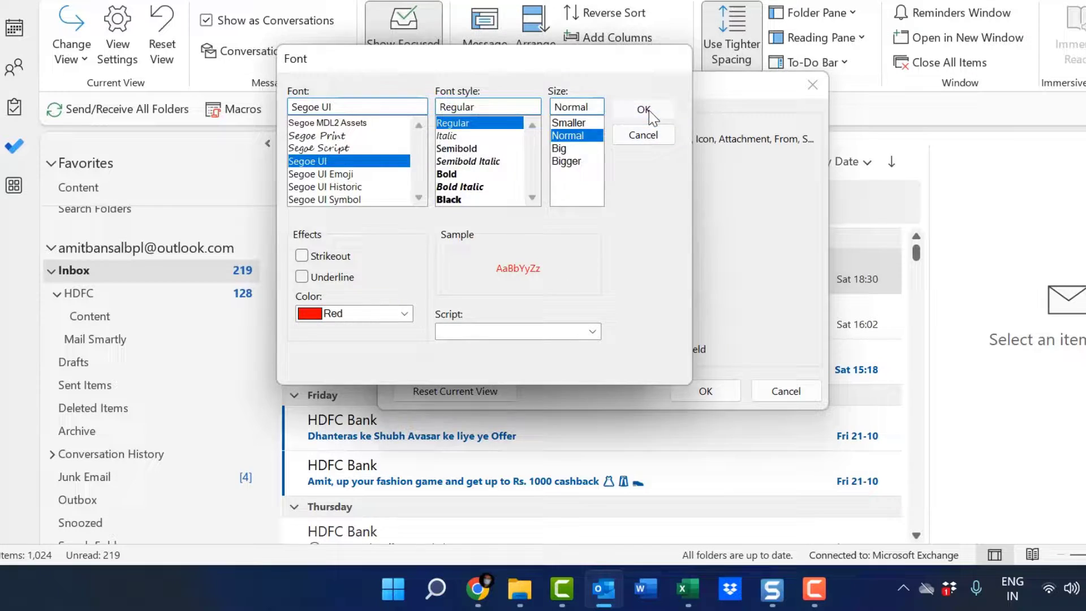
left_click(640, 110)
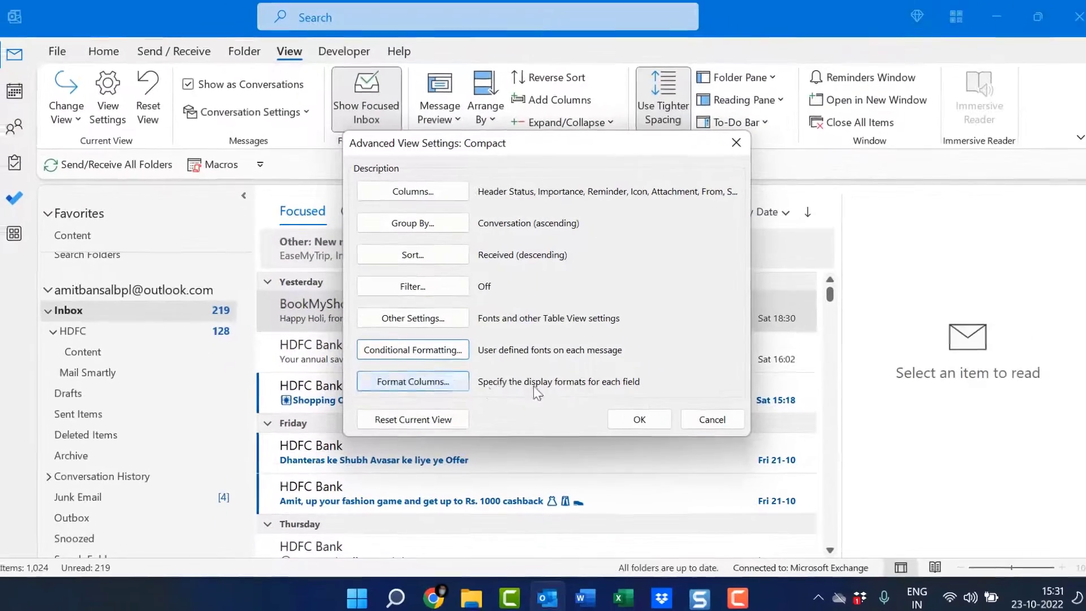
- Apply the view settings and show the inbox arrangement choices from the By Date dropdown
left_click(711, 418)
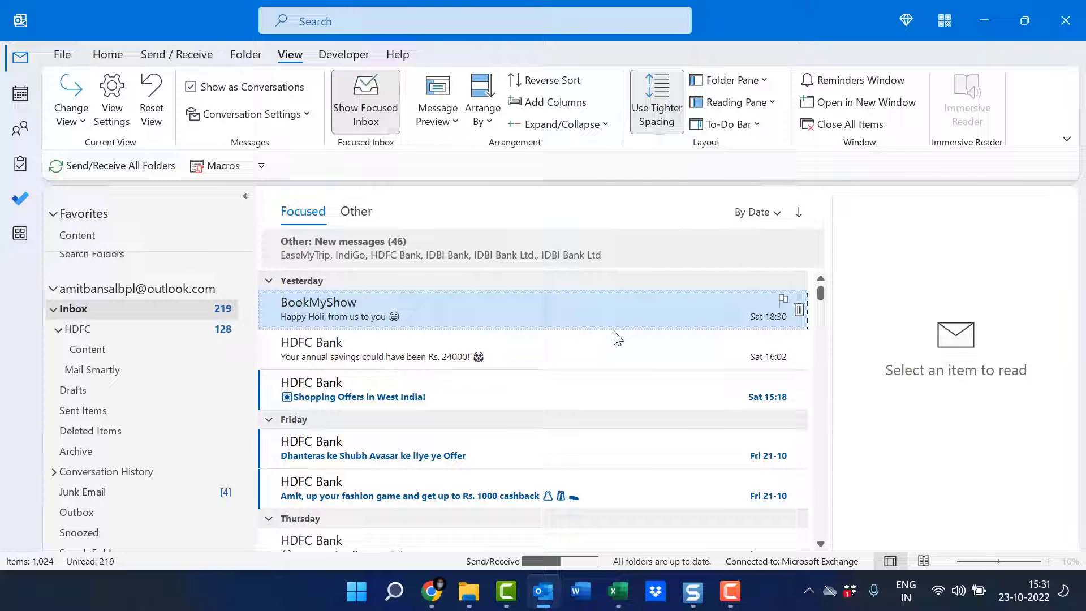
mouse_move(620, 258)
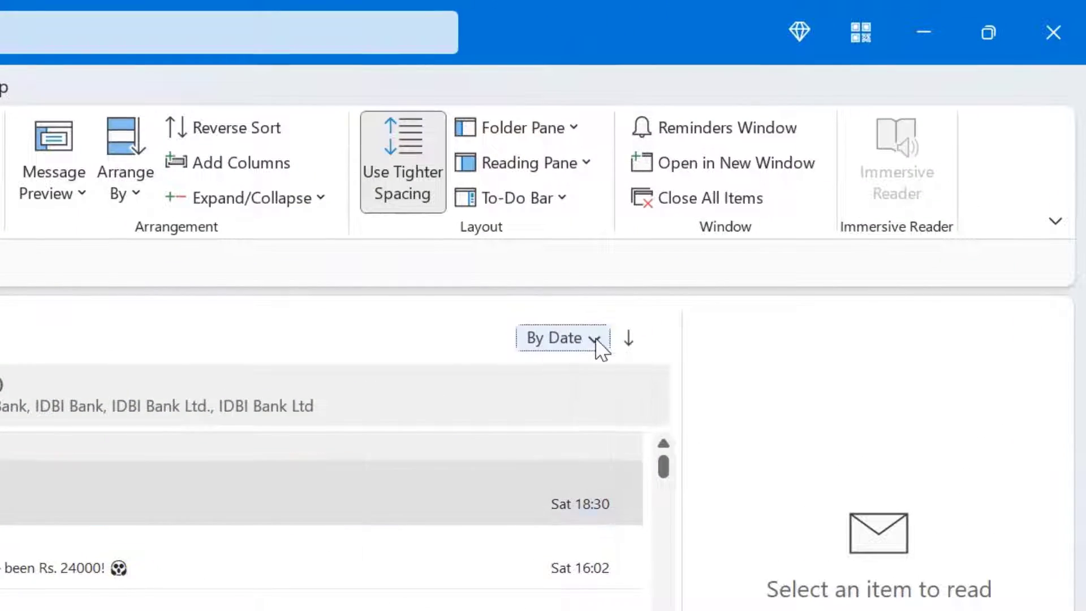
left_click(561, 337)
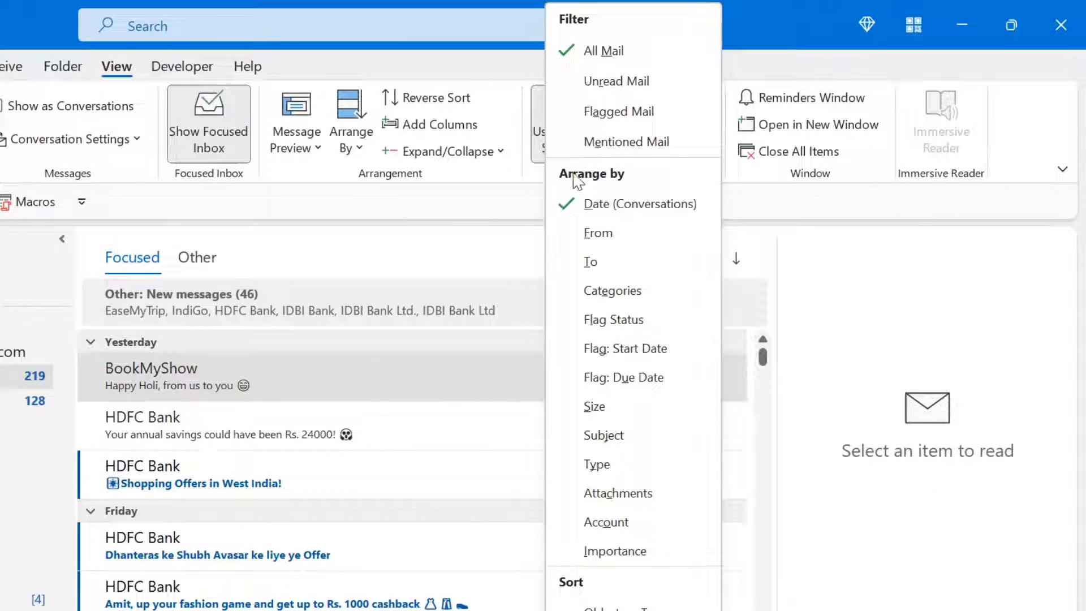